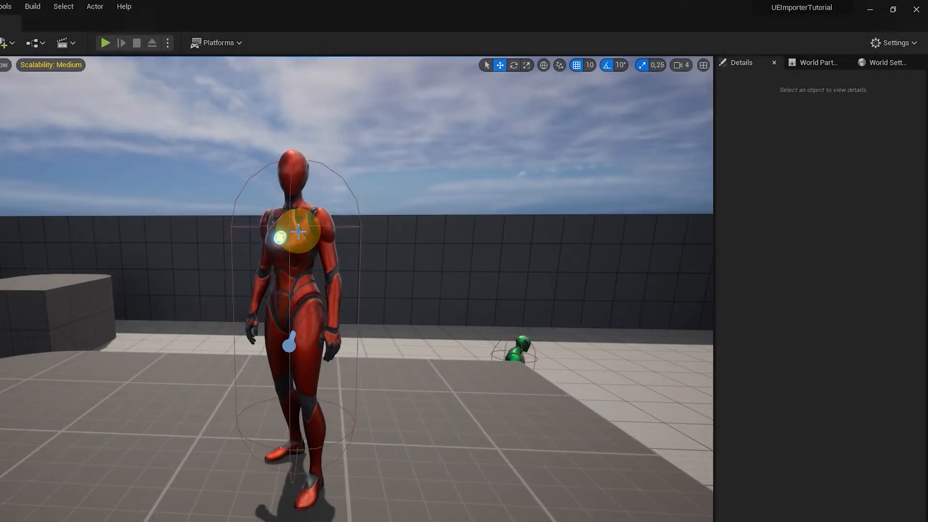
Step: Start a Play In Editor session of DemoMap
click(287, 231)
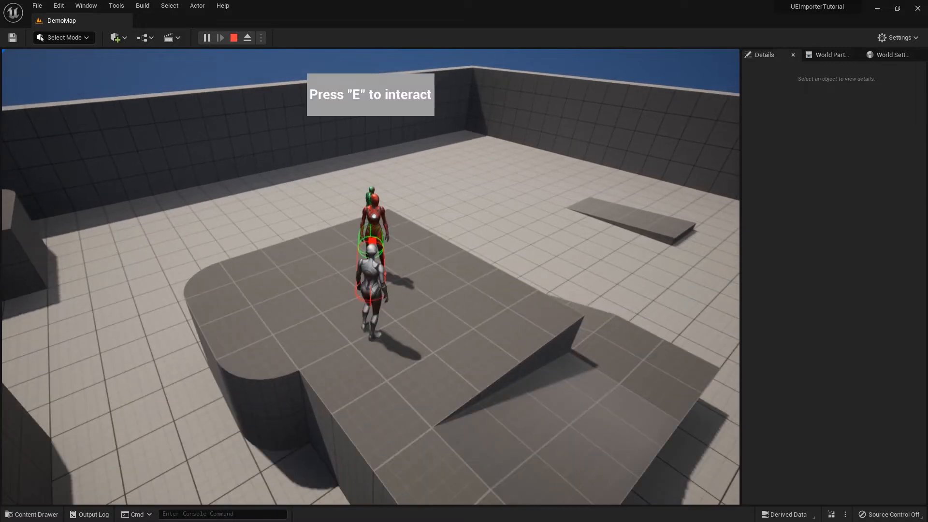
Step: Talk to the NPC, pick the second branch, click Continue through the dialogue, then end play
key(e)
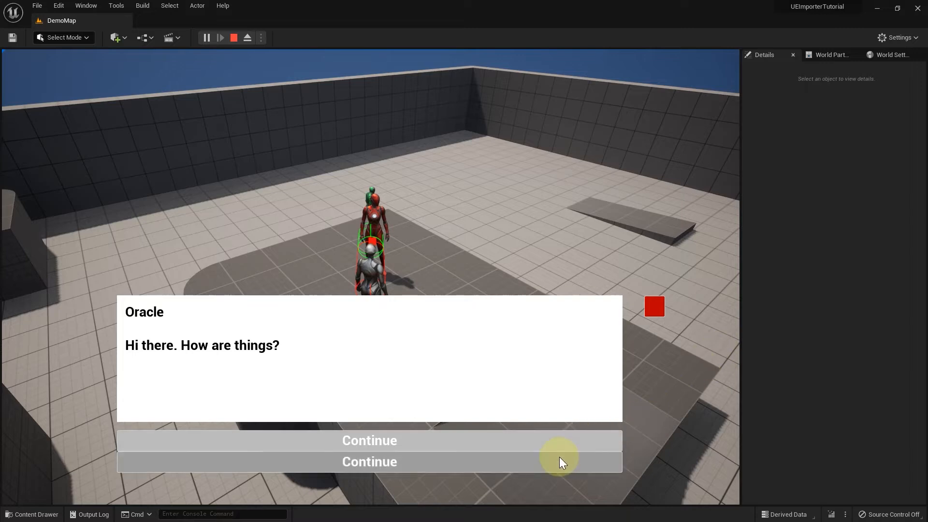
click(369, 462)
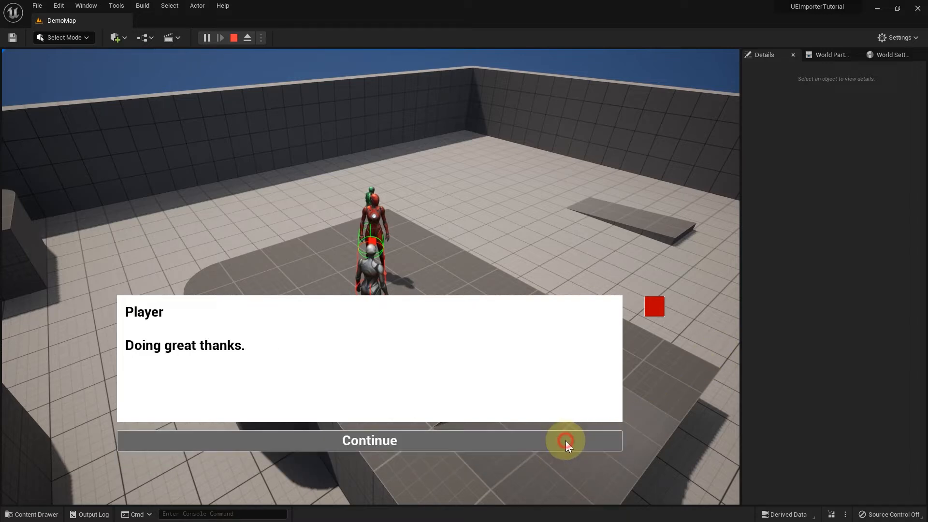
click(369, 440)
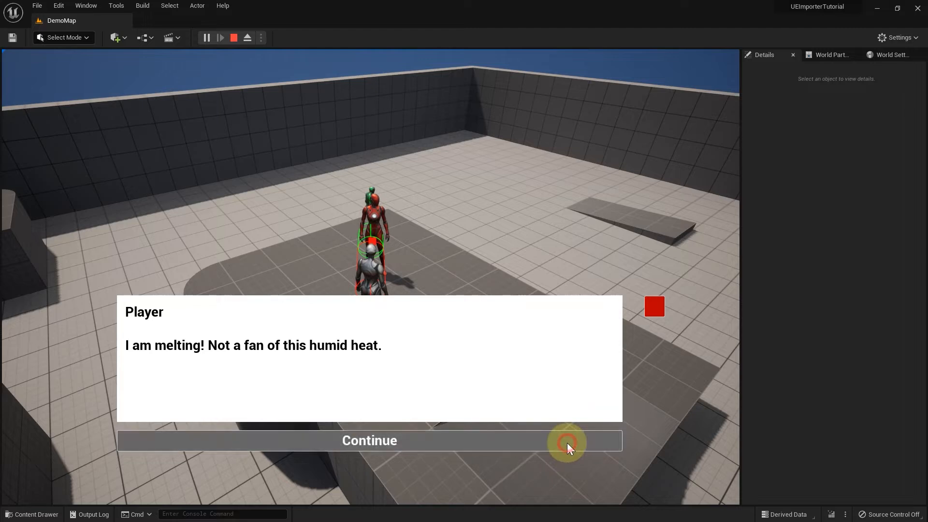
click(369, 440)
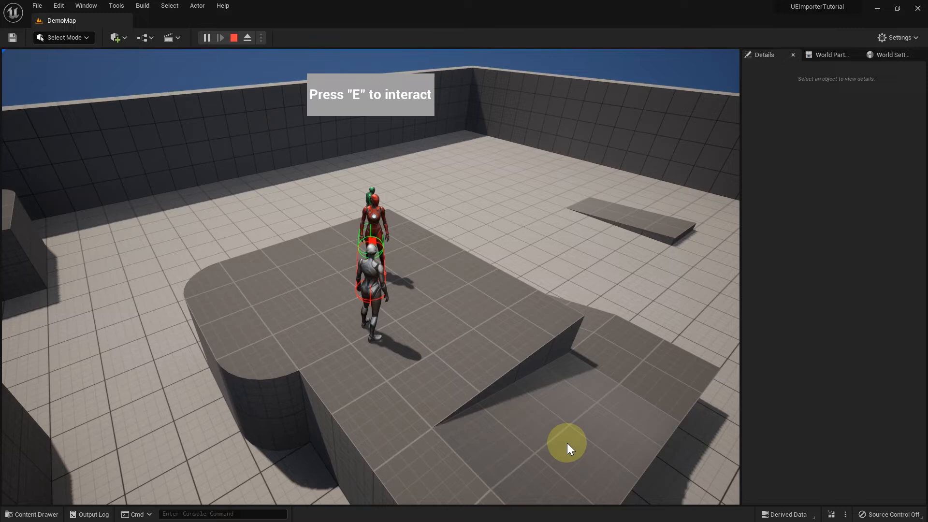
click(247, 38)
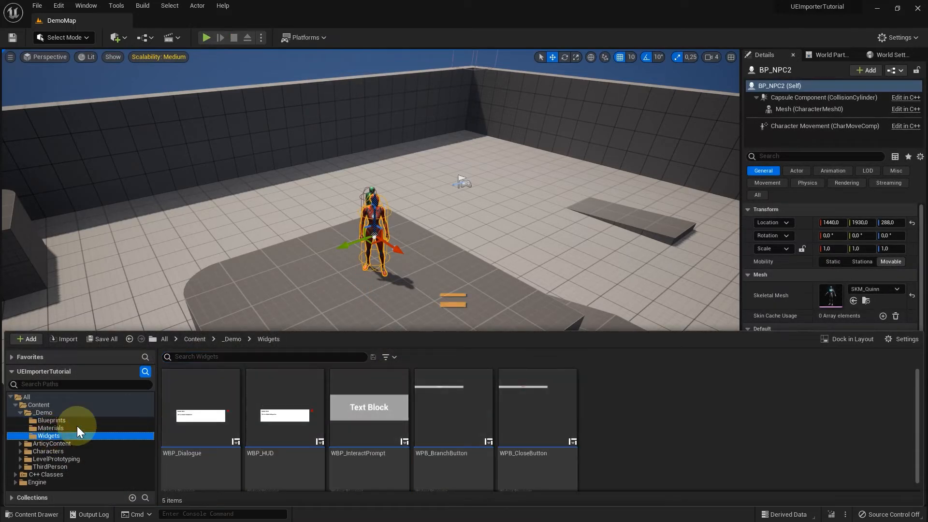
Step: Open the WPB_BranchButton widget from the Widgets folder for editing
click(452, 412)
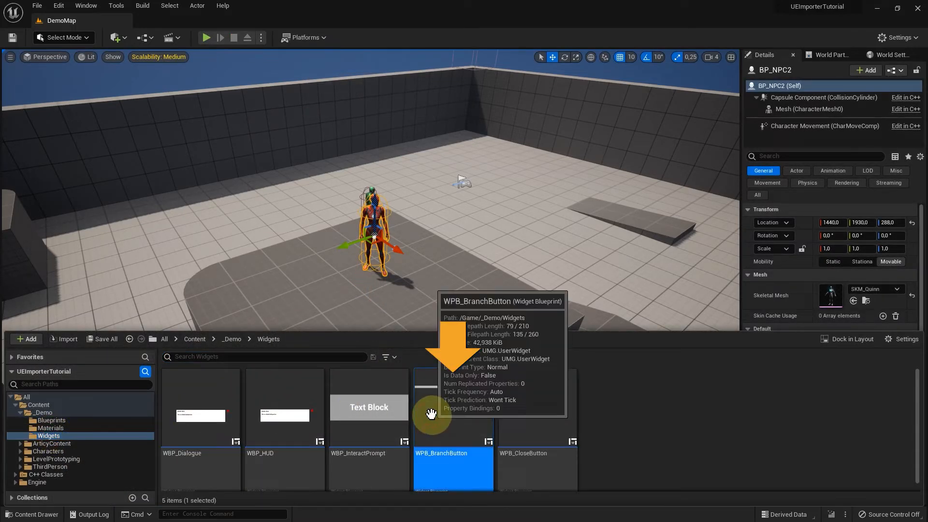
double_click(454, 468)
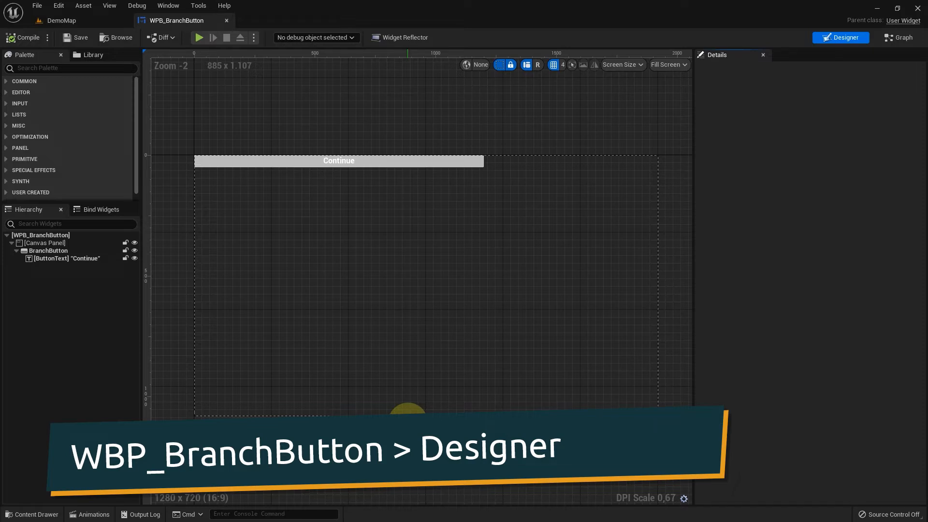
Step: Set ButtonText's Color and Opacity to black instead of white
click(56, 259)
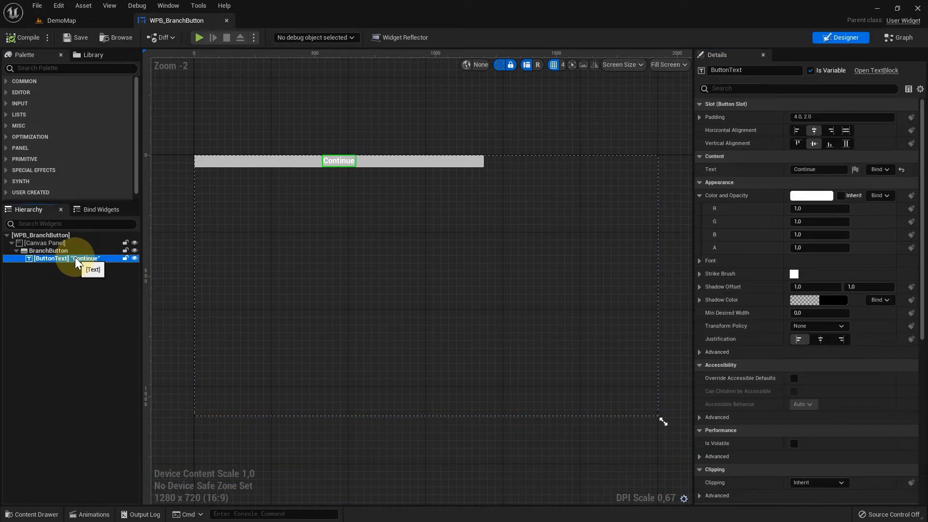
mouse_move(814, 197)
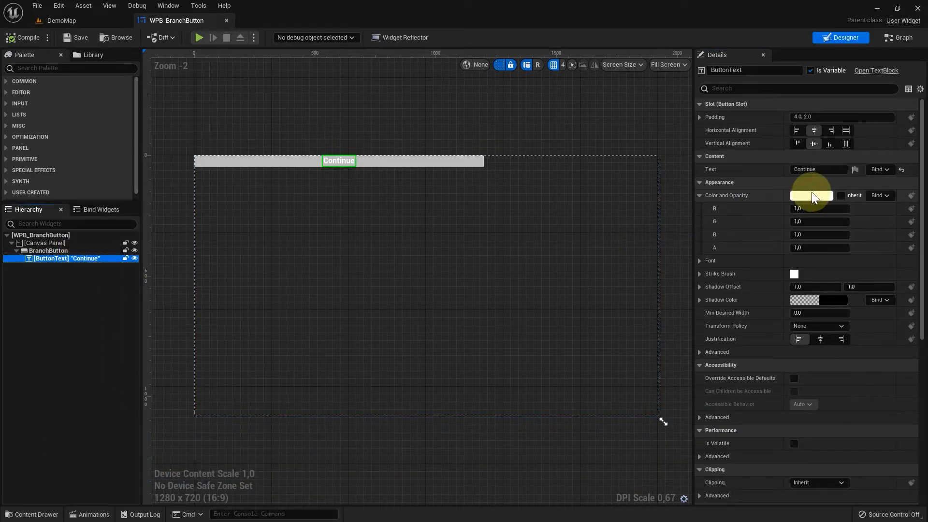
click(811, 195)
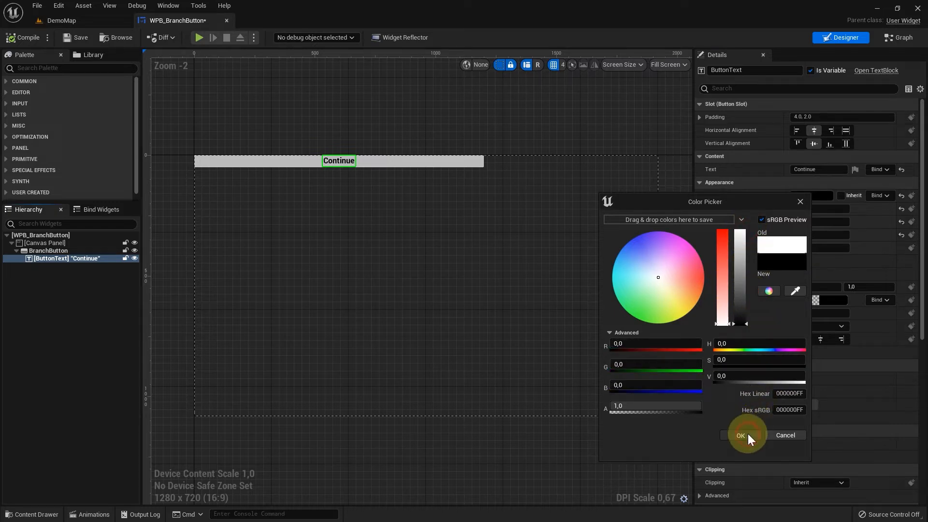
click(740, 435)
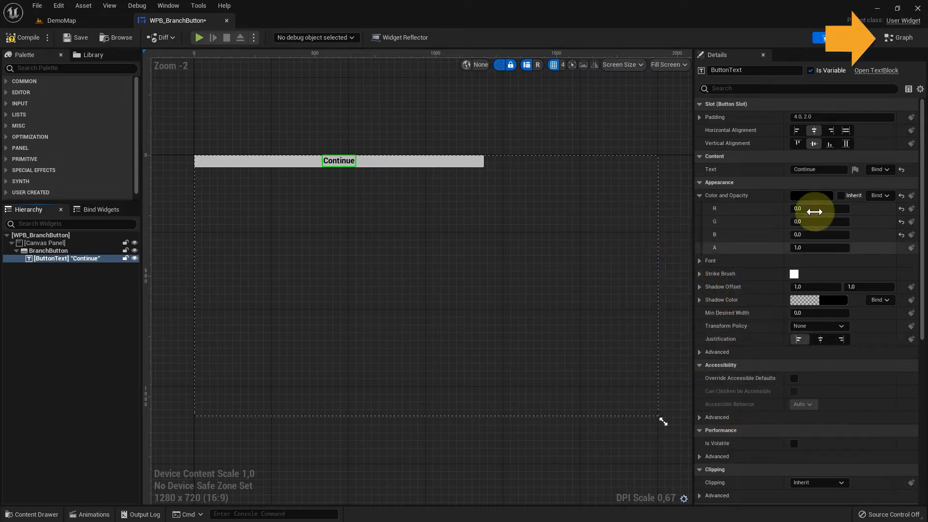
Step: Create a new blueprint function AssignBranch in the widget's graph
click(899, 38)
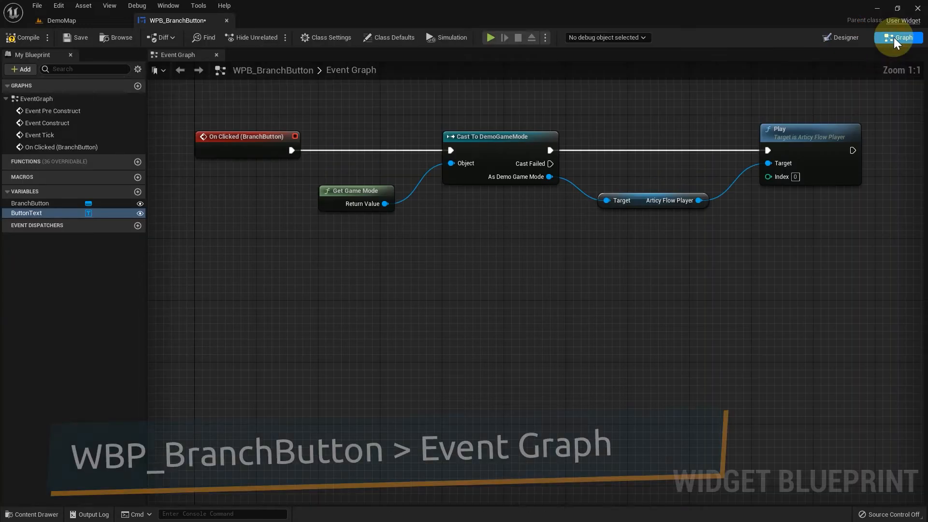
click(138, 161)
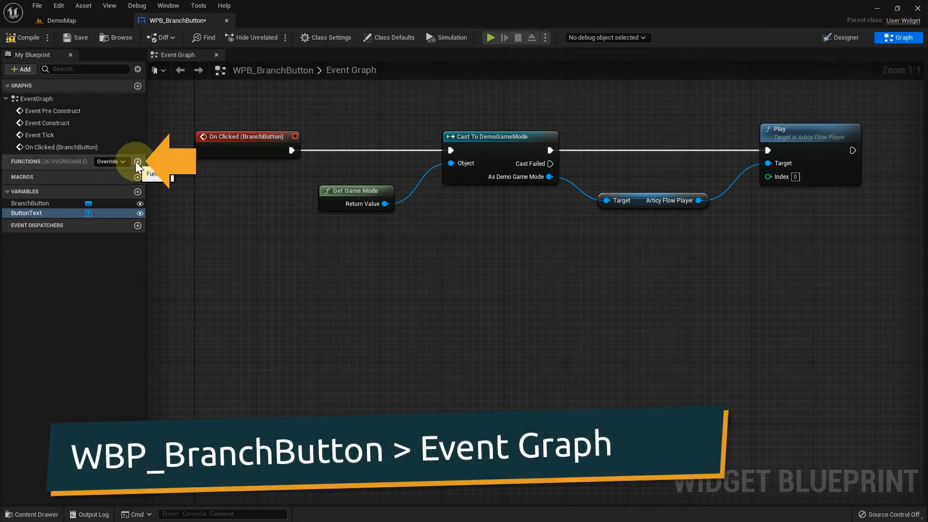
click(138, 161)
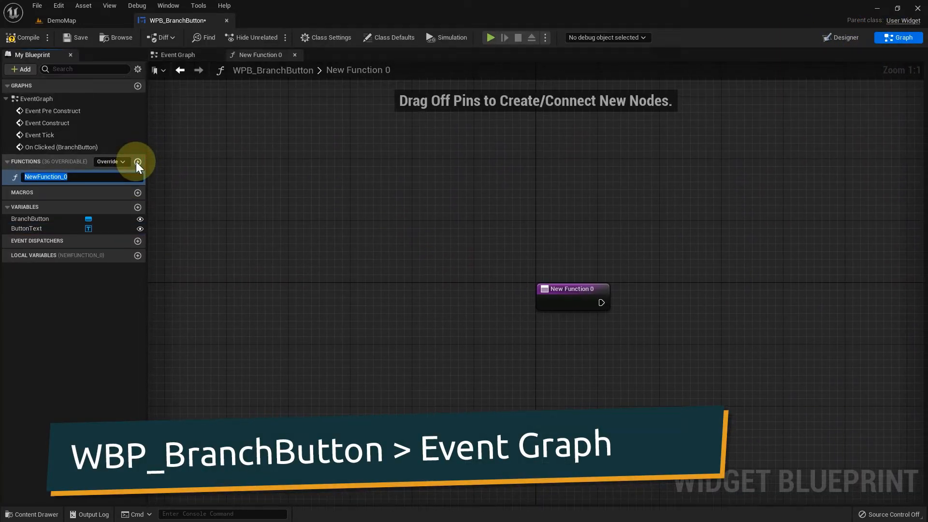
text(AssignBranch)
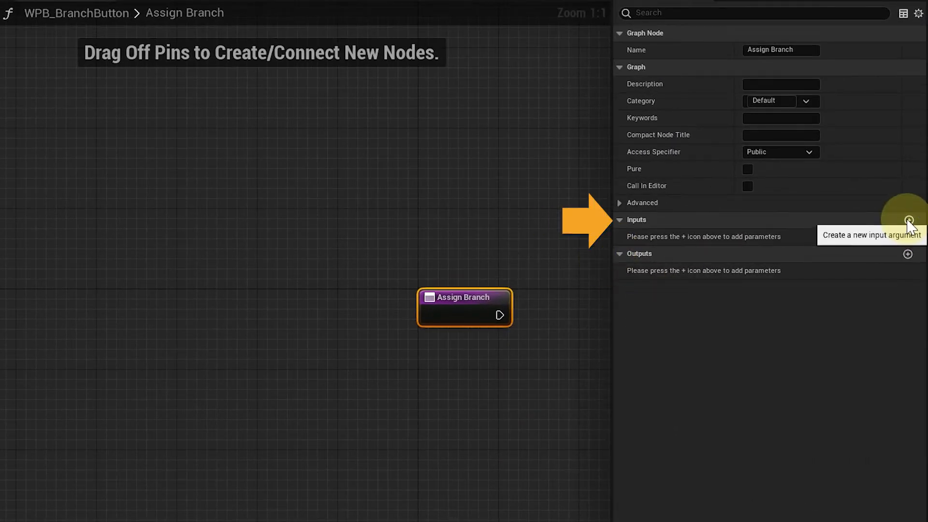
Step: Add inputs FlowPlayer (Articy Flow Player) and Branch (Articy Branch), then go to DemoGameMode
click(908, 219)
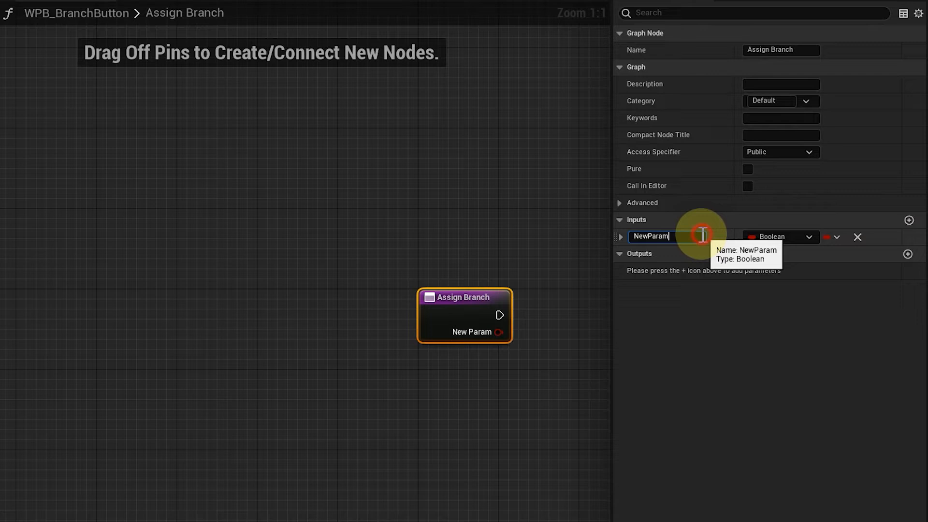
text(FlowPlay)
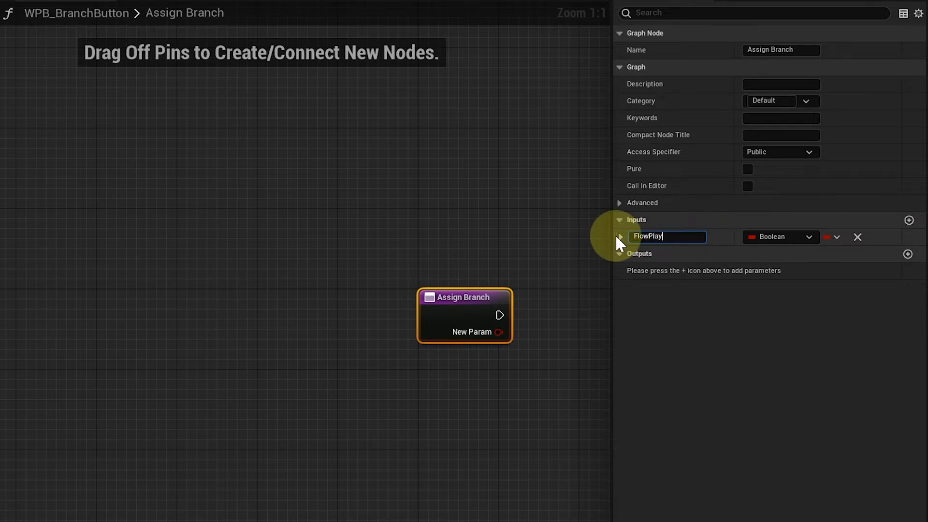
click(809, 236)
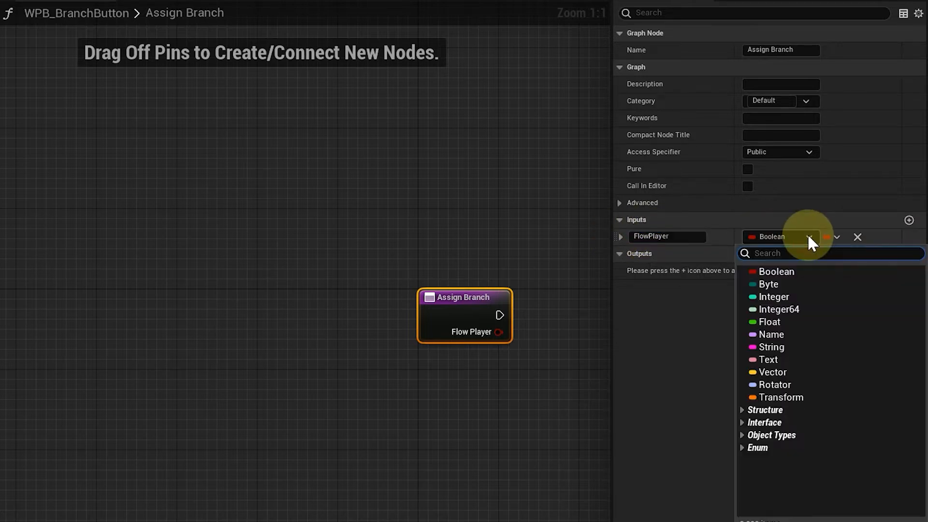
text(articyfl)
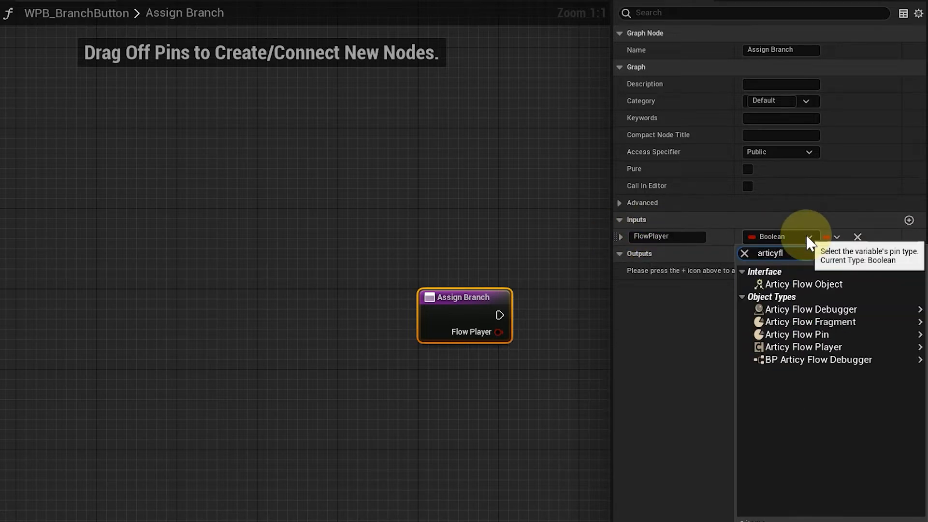
click(802, 346)
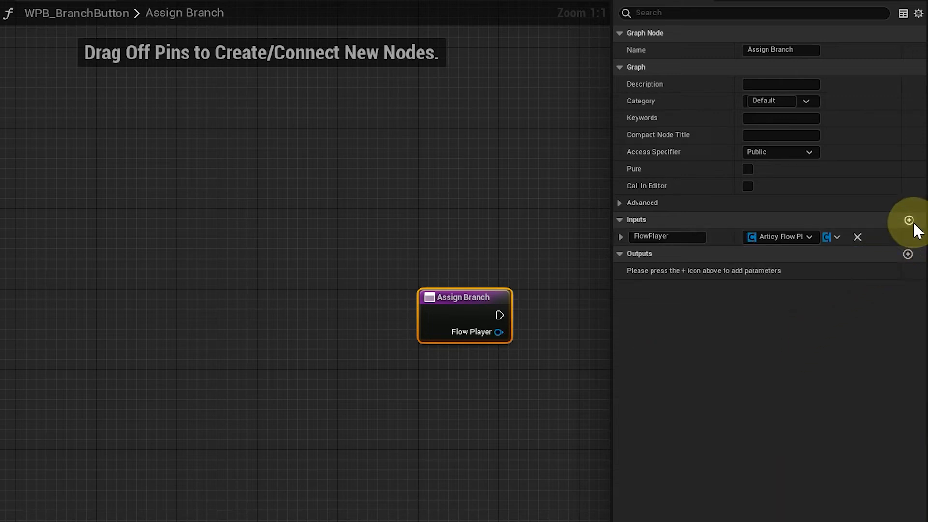
click(908, 221)
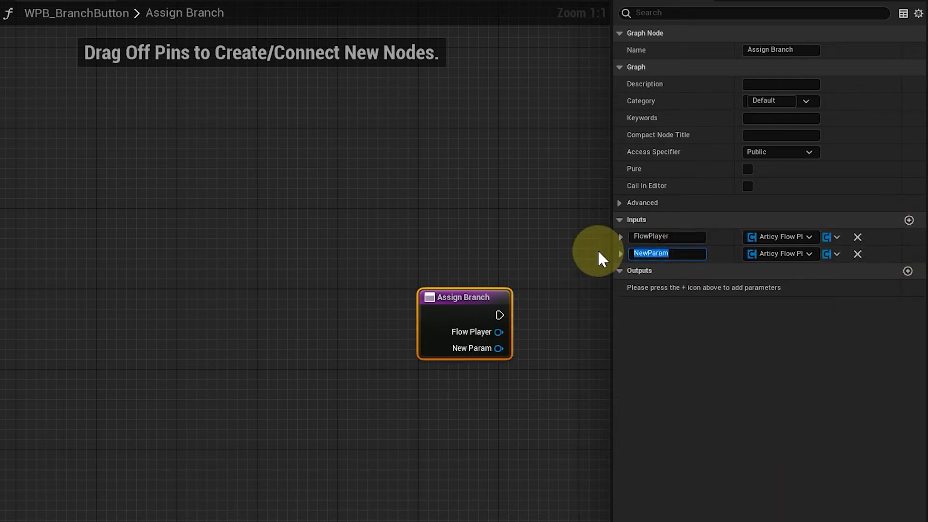
text(Branch)
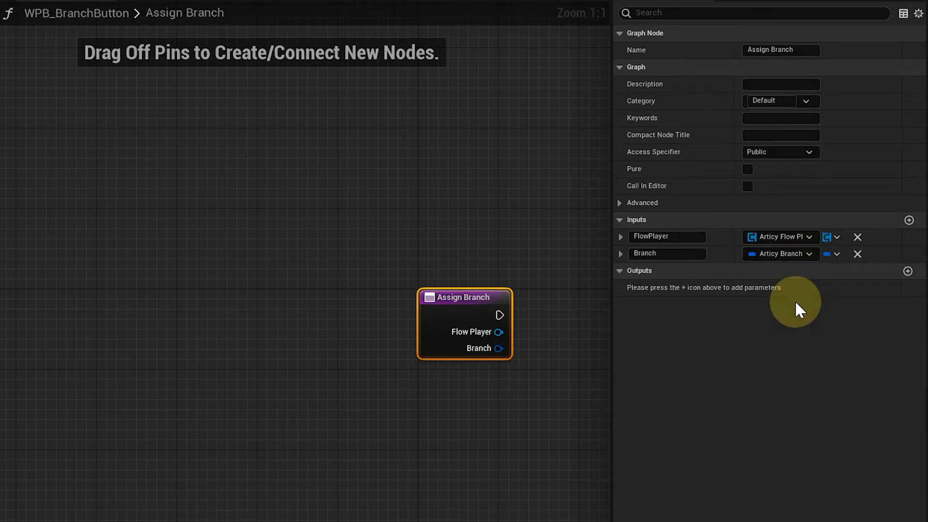
mouse_move(803, 326)
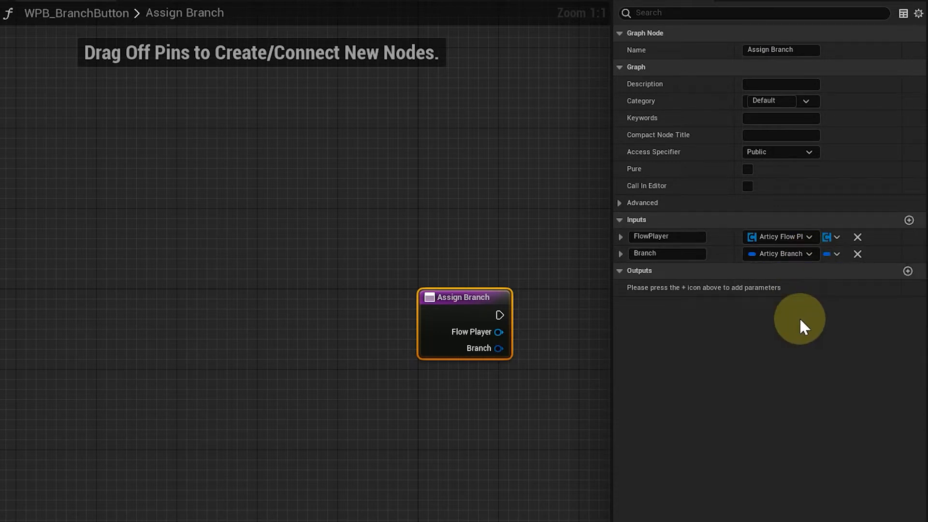
click(274, 20)
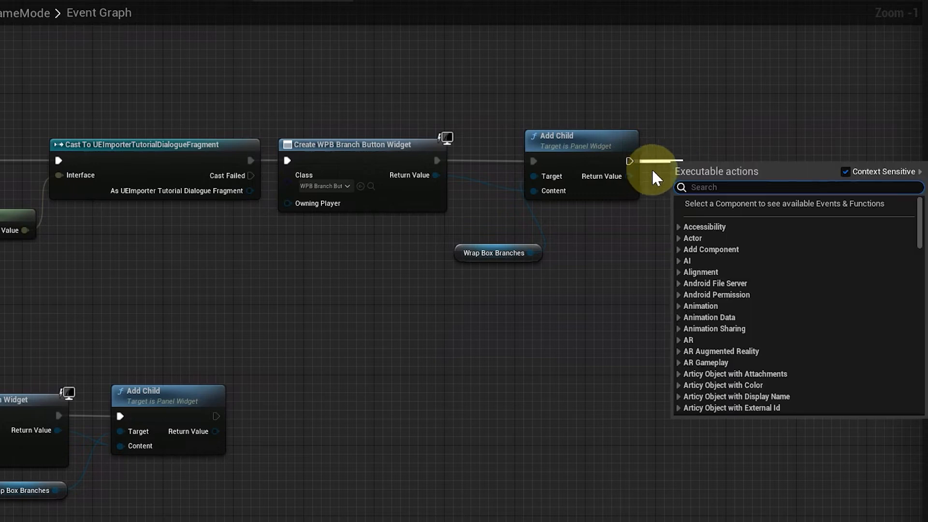
Step: Add an Assign Branch call after Add Child, wired to the button, Articy Flow Player and Array Element
text(assignbr)
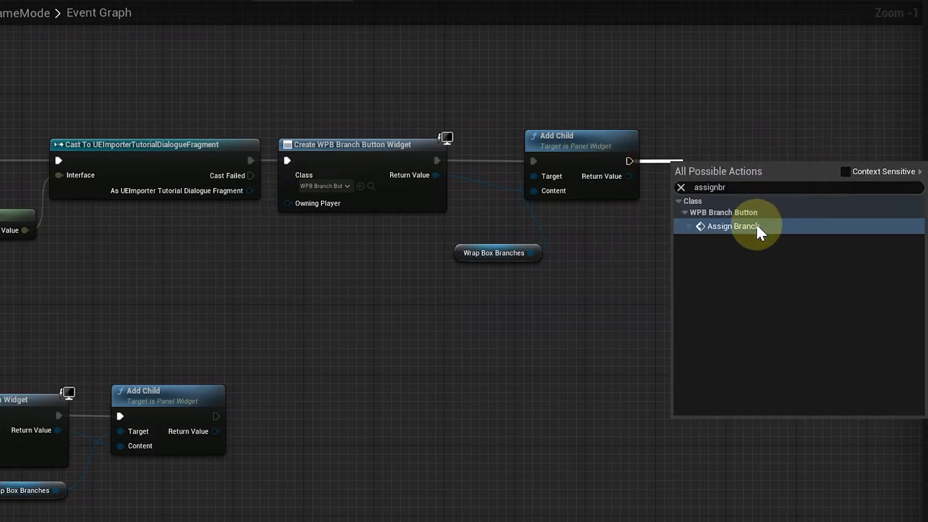
click(732, 226)
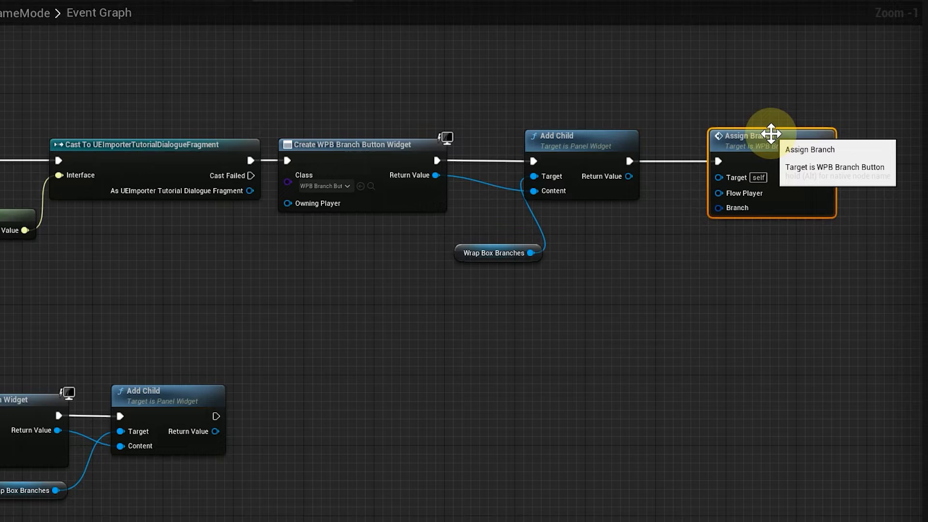
mouse_move(465, 191)
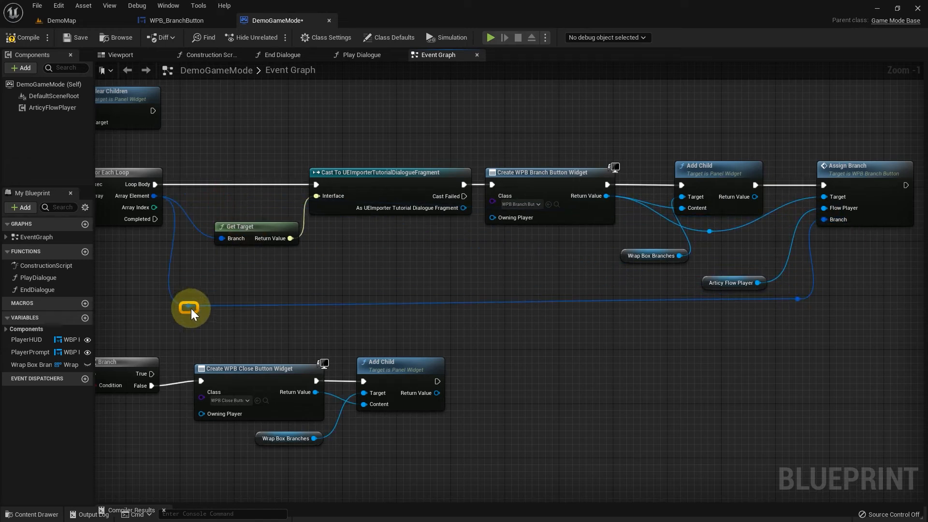
click(172, 19)
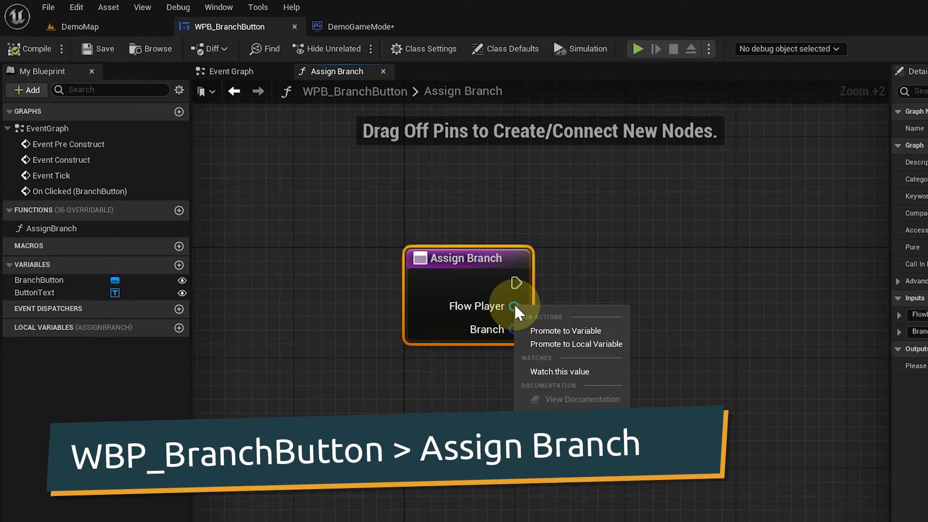
Step: Promote the inputs to variables and add a Get Target node from Branch
click(564, 331)
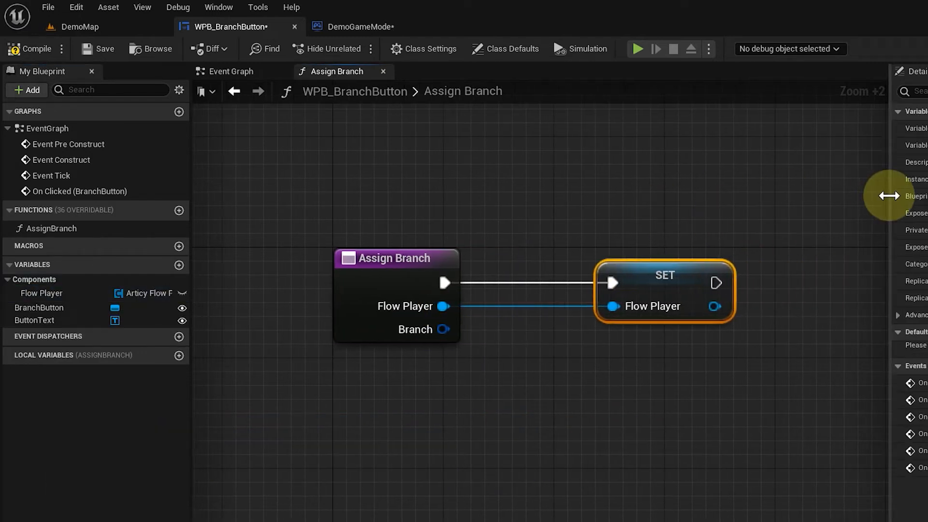
mouse_move(442, 330)
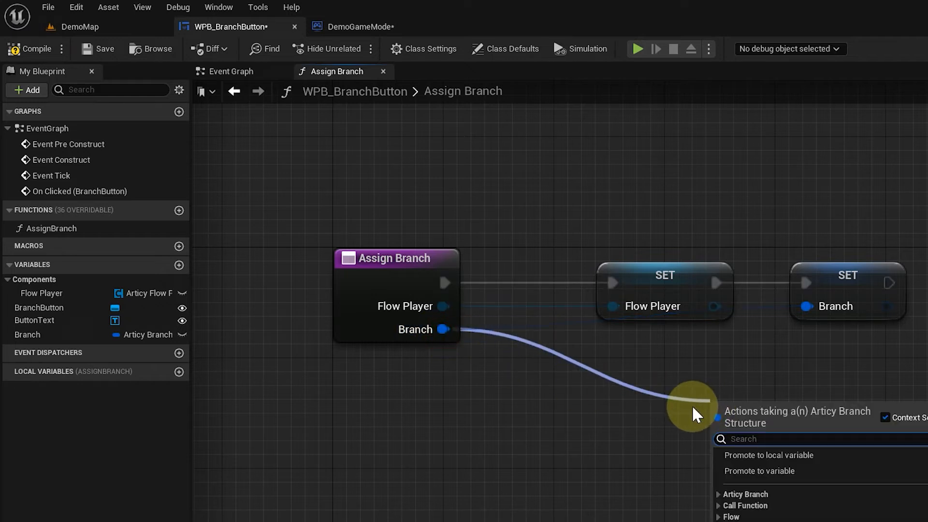
text(gett)
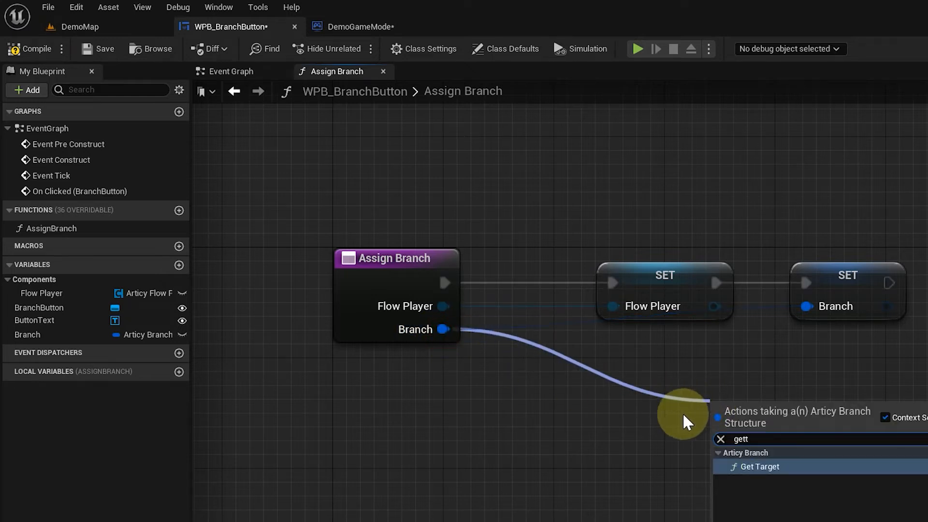
click(760, 466)
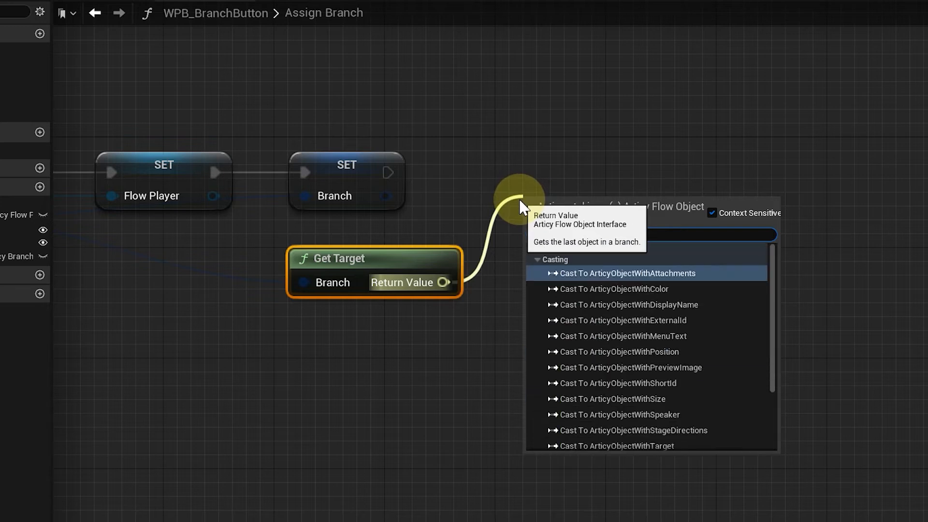
Step: Cast the target to ArticyObjectWithMenuText, get its Menu Text and store it in local PreviewText
text(casttoarticyobjectw)
text(get)
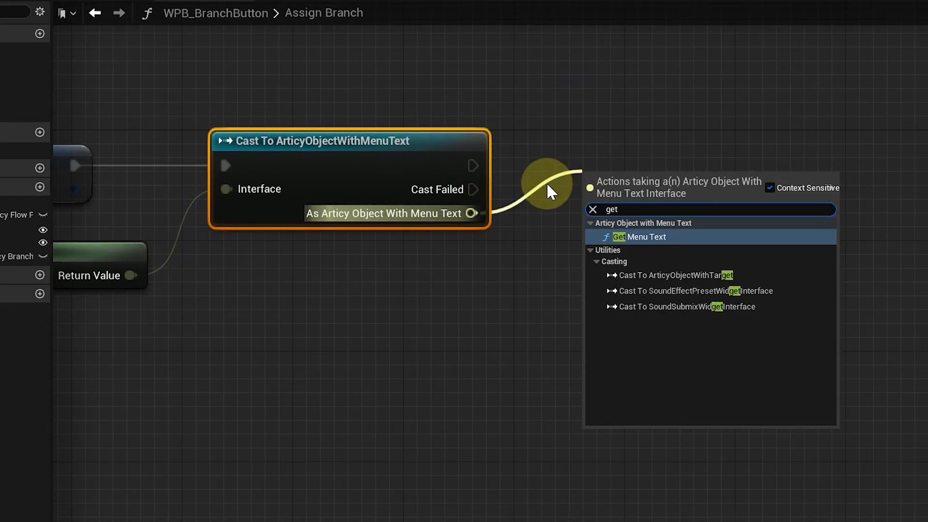
click(636, 237)
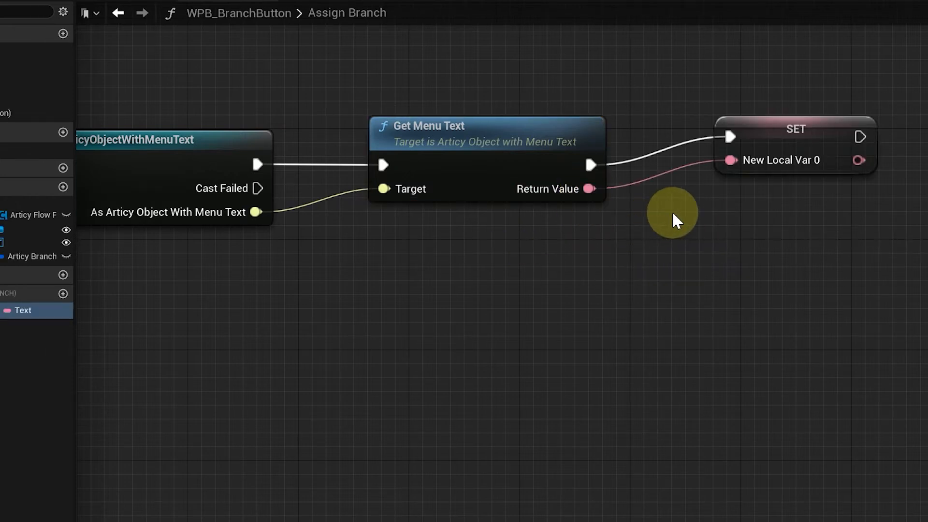
text(PreviewT)
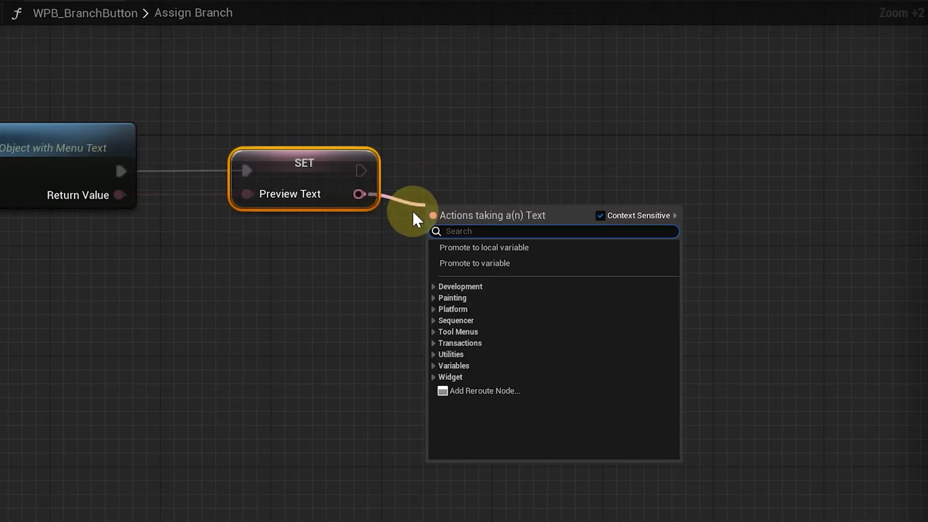
Step: Substitute '>>>' when PreviewText is empty, then SetText on ButtonText with PreviewText
text(isemp)
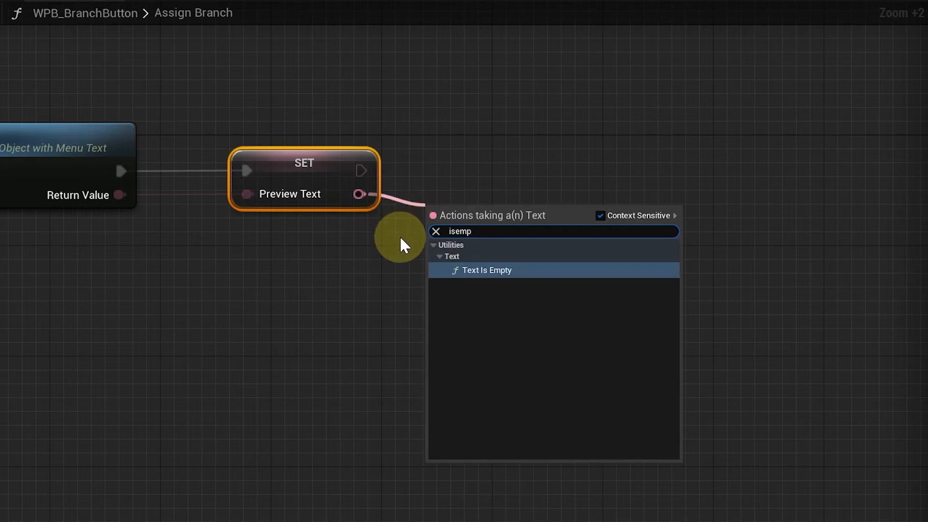
click(487, 270)
text(settext)
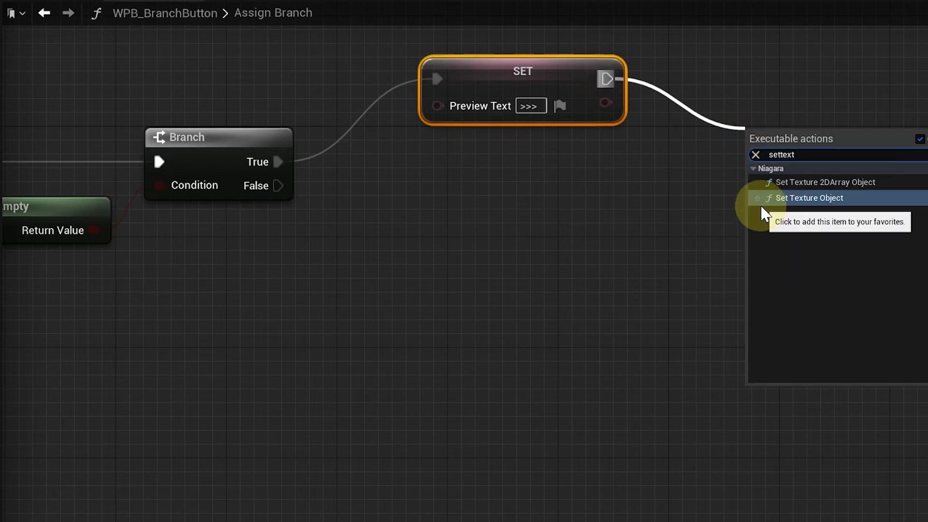
text((t)
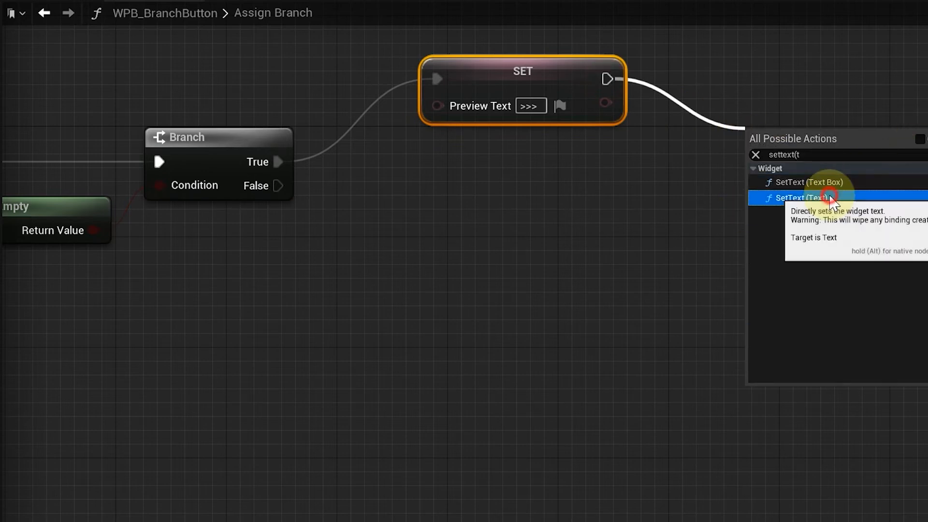
click(799, 198)
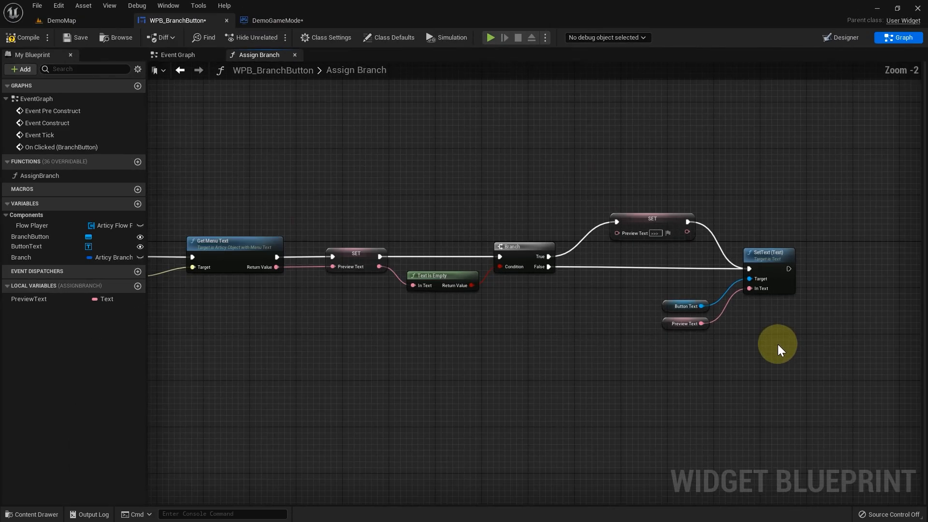
Step: Play, talk to the Oracle, choose Meh and continue, confirming buttons read Good, Meh and >>>
scroll(down, 3)
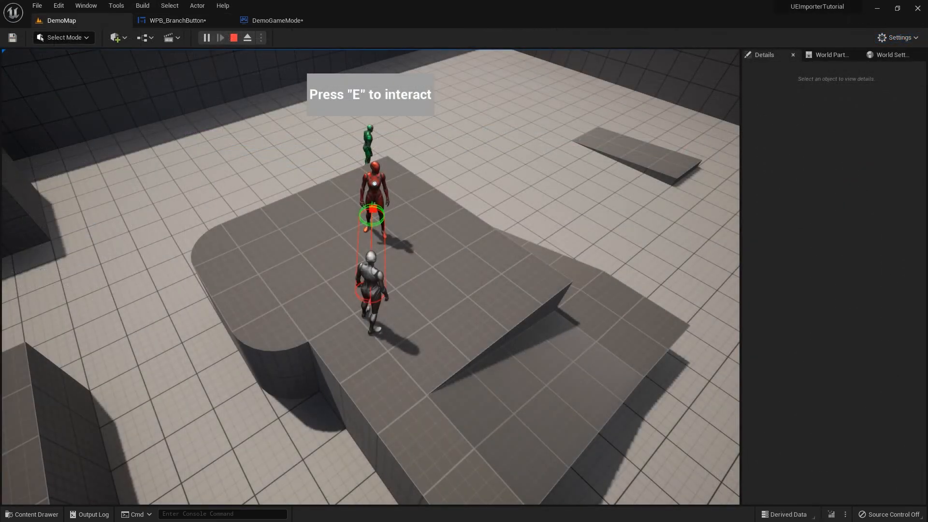
key(e)
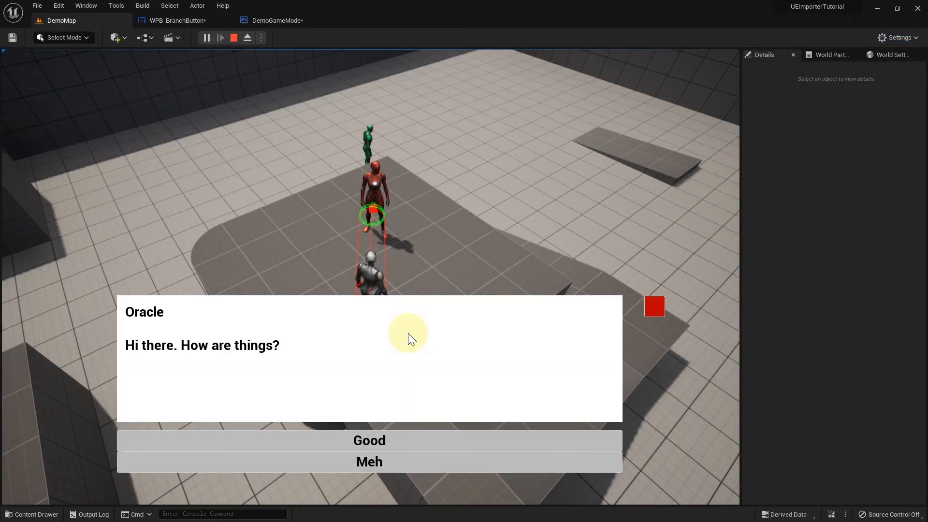
mouse_move(438, 460)
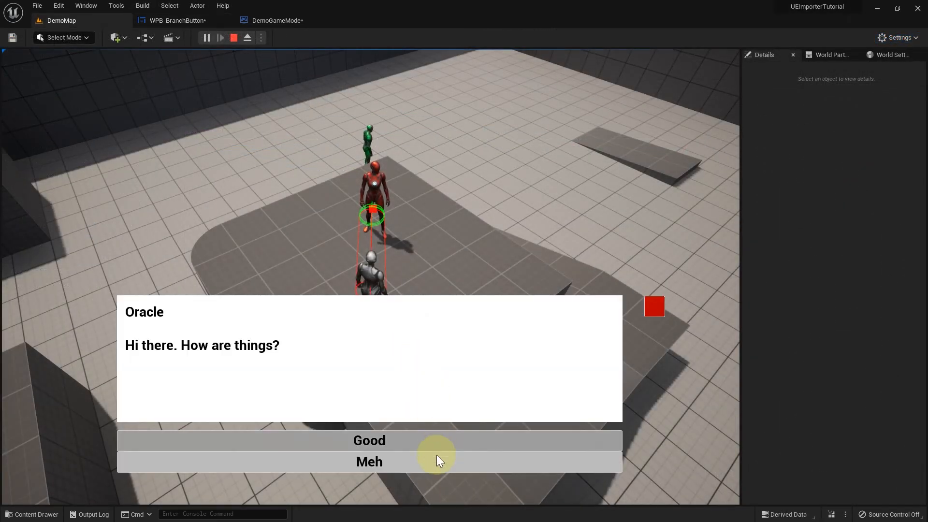
click(368, 441)
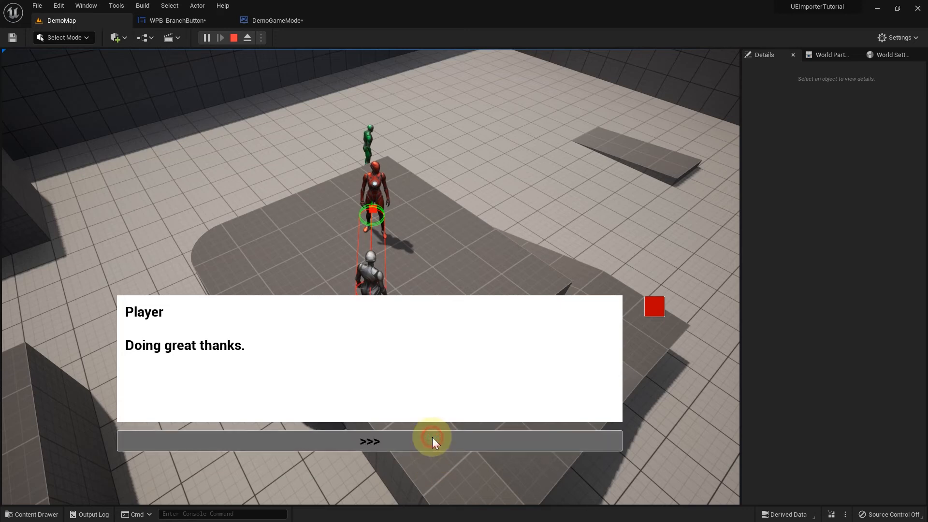
click(370, 440)
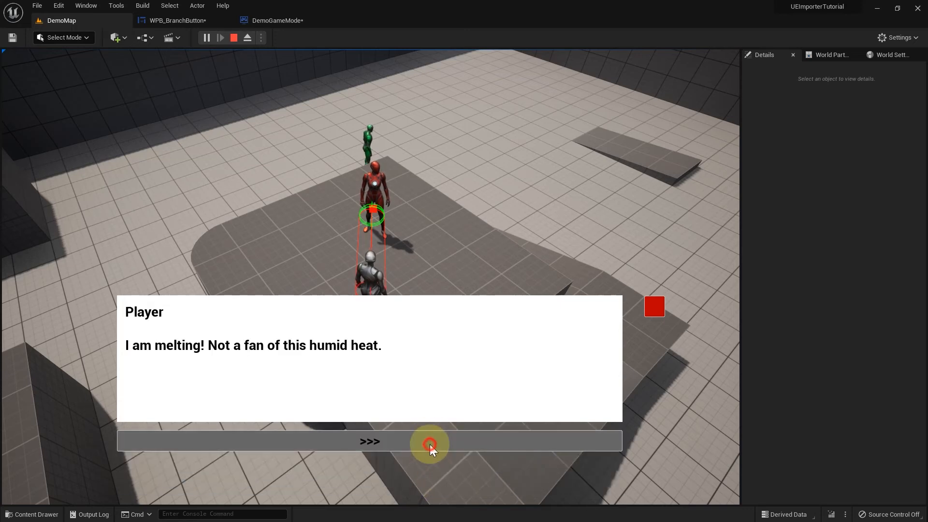
click(369, 440)
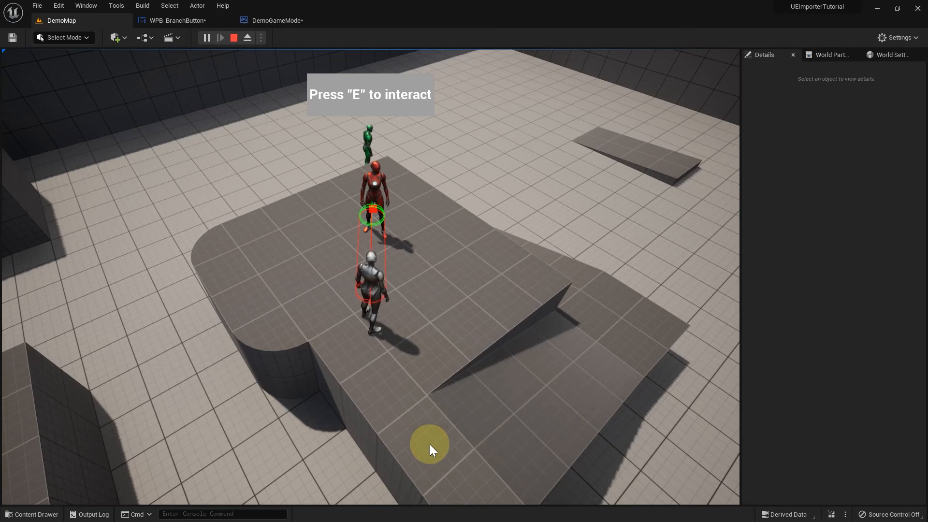
click(175, 20)
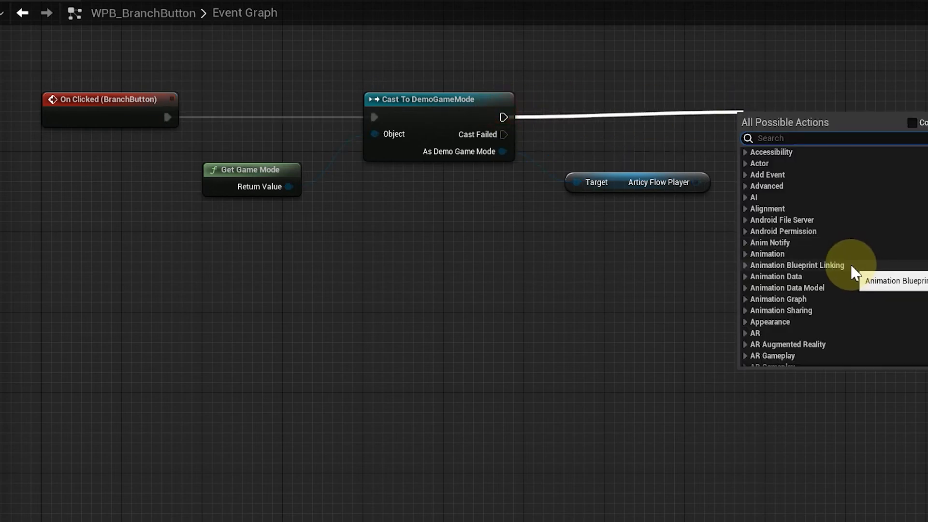
Step: Wire On Clicked to Play Branch using the stored Flow Player and Branch, replacing the game-mode cast
text(playbr)
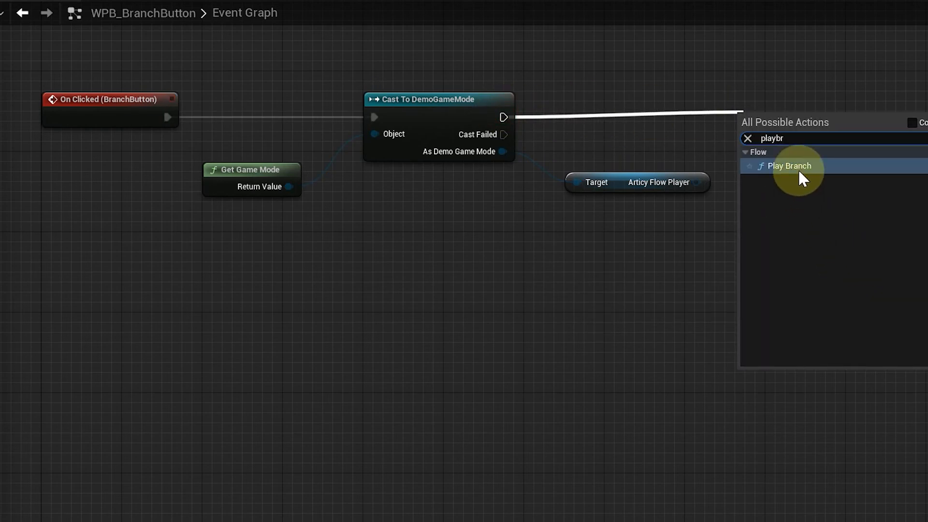
click(789, 166)
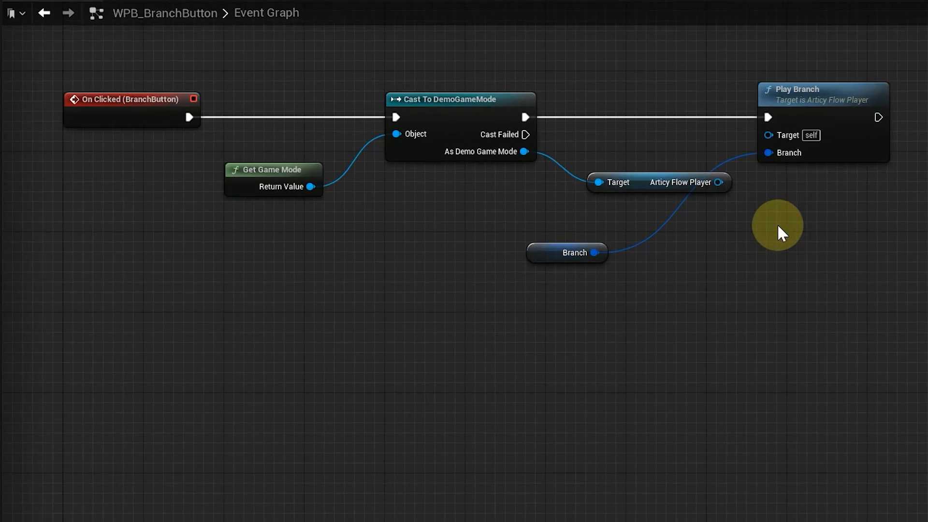
mouse_move(363, 73)
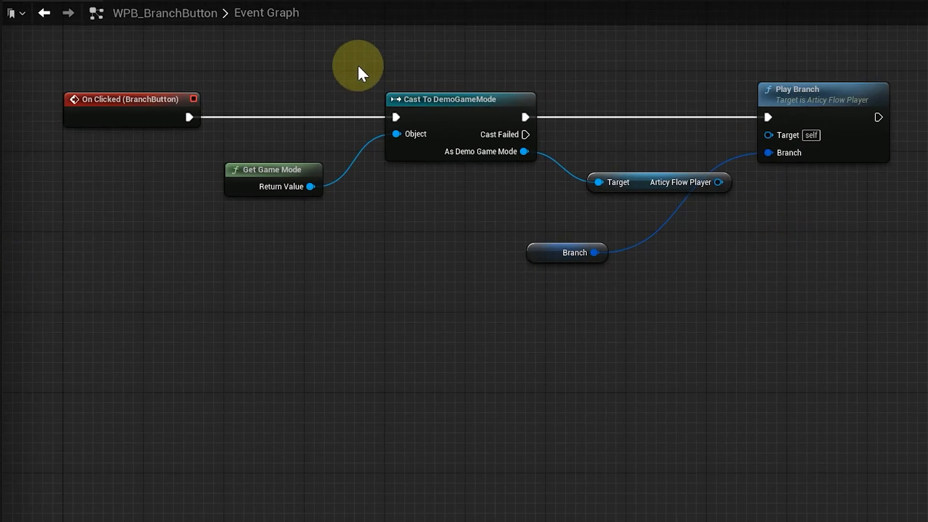
click(616, 204)
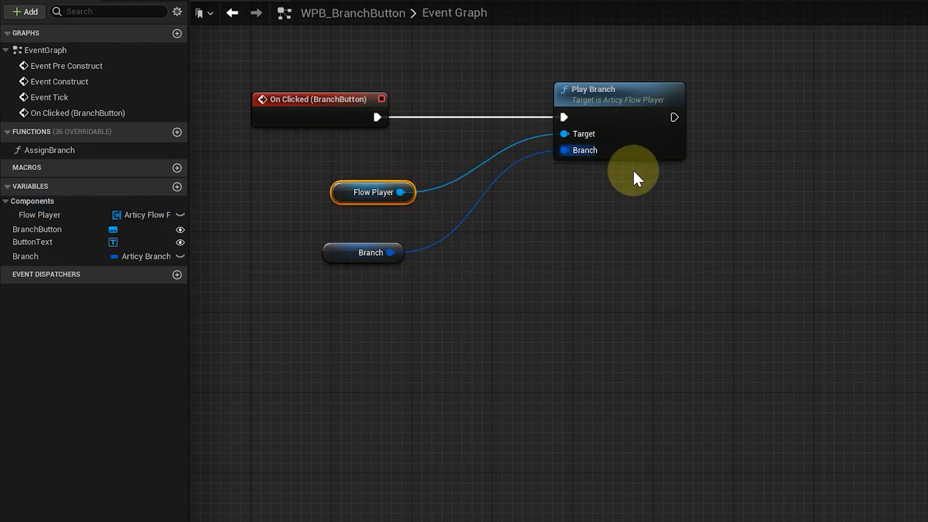
click(207, 38)
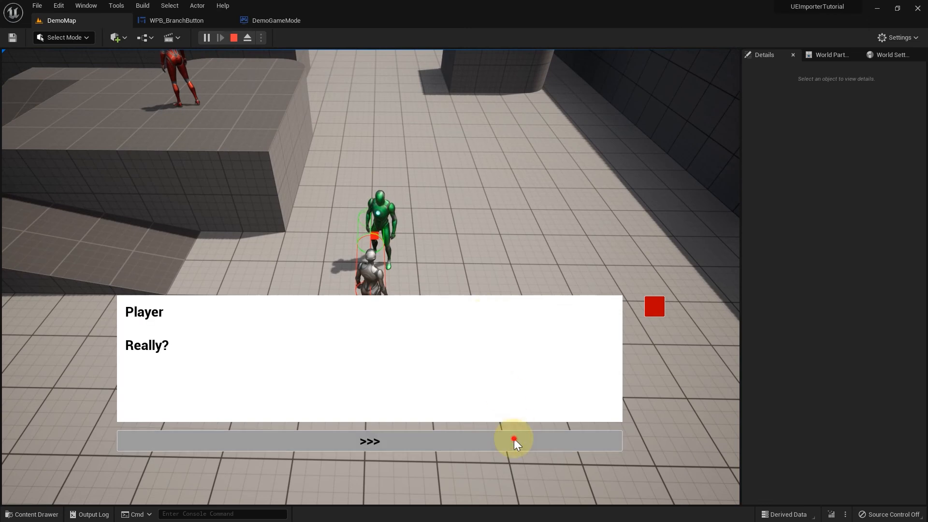
Step: Play through Meh, the weather question and Too cold, confirming each reply plays its own branch
click(369, 441)
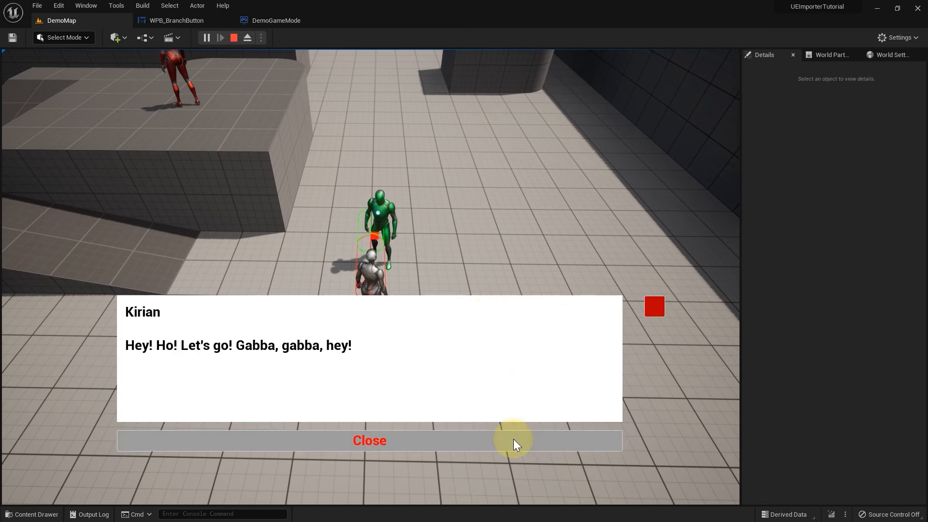
click(368, 441)
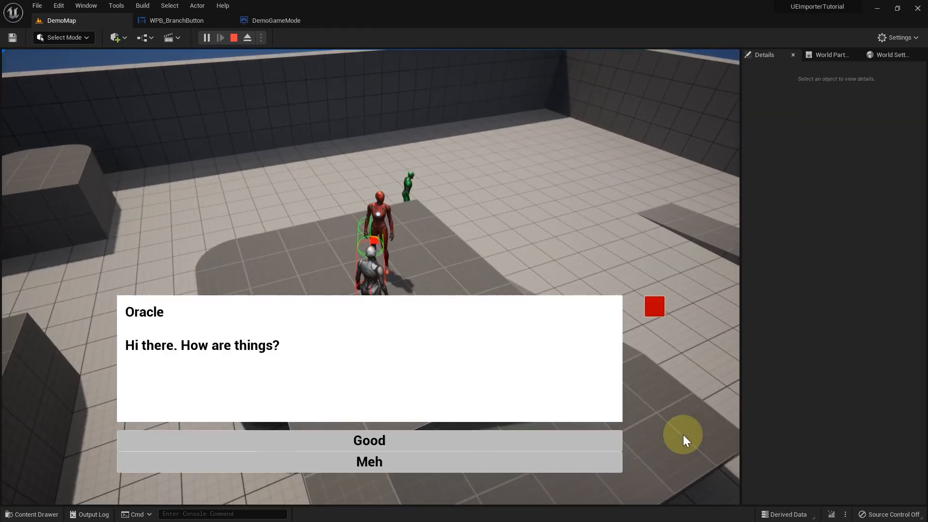
click(368, 462)
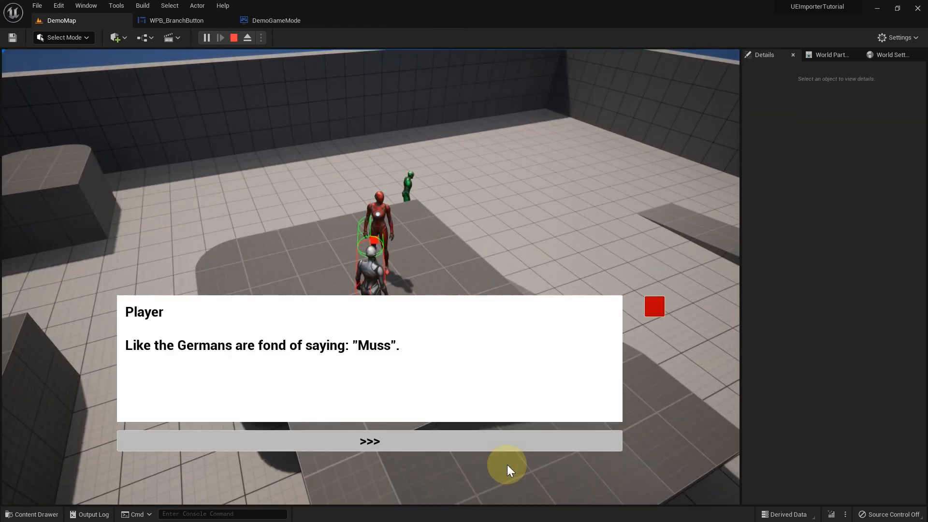
click(369, 441)
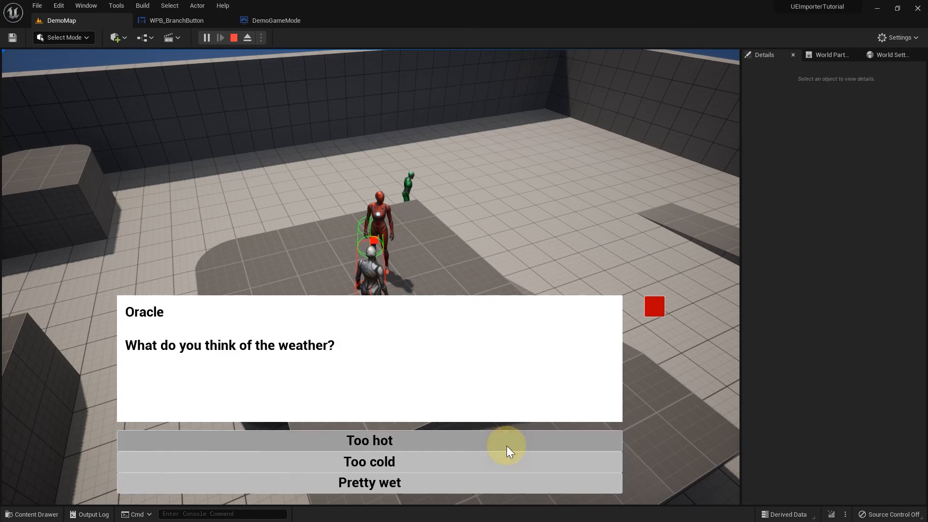
mouse_move(486, 468)
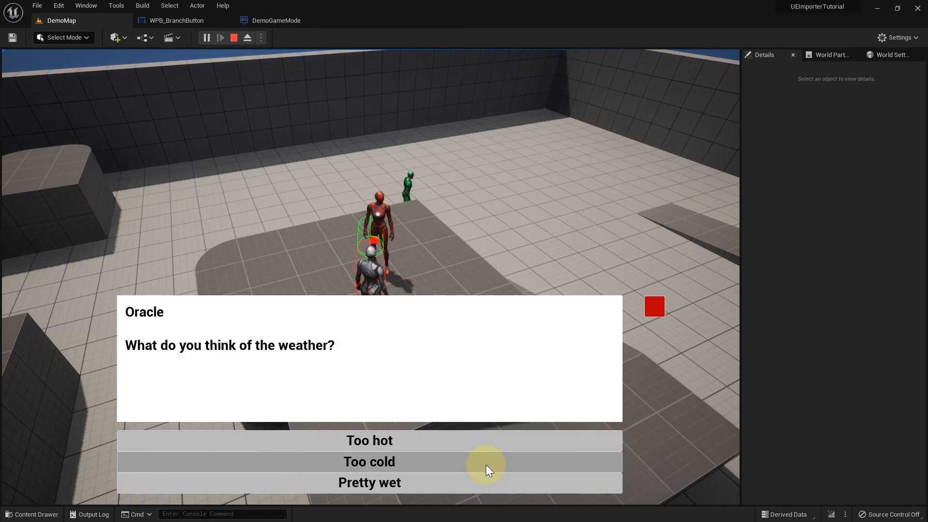
click(368, 462)
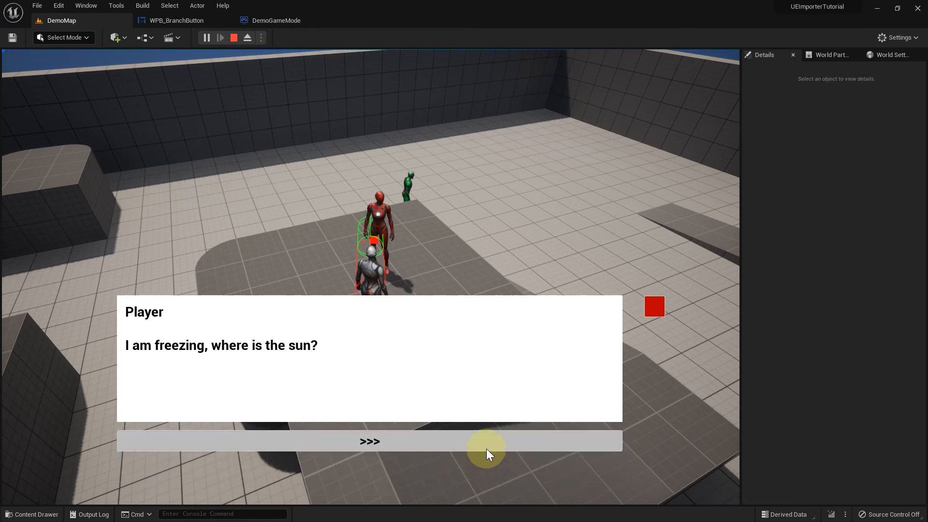
click(369, 441)
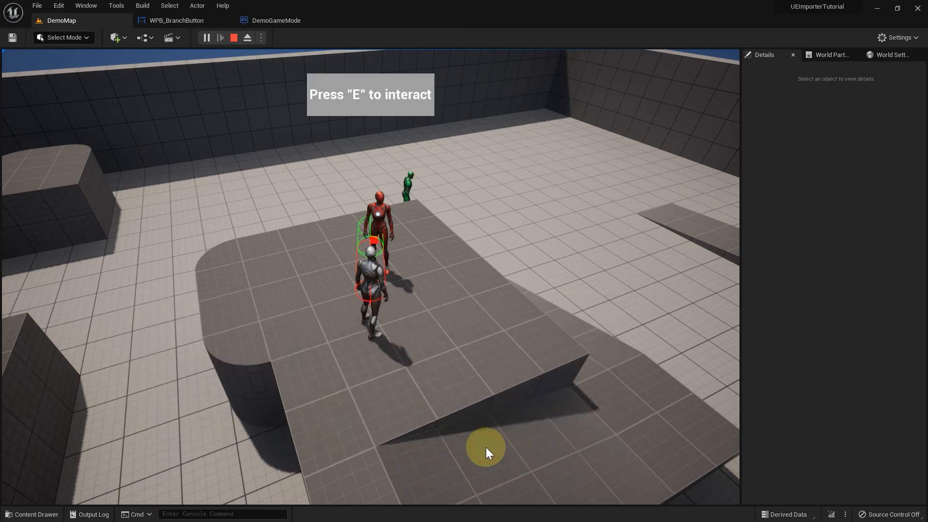